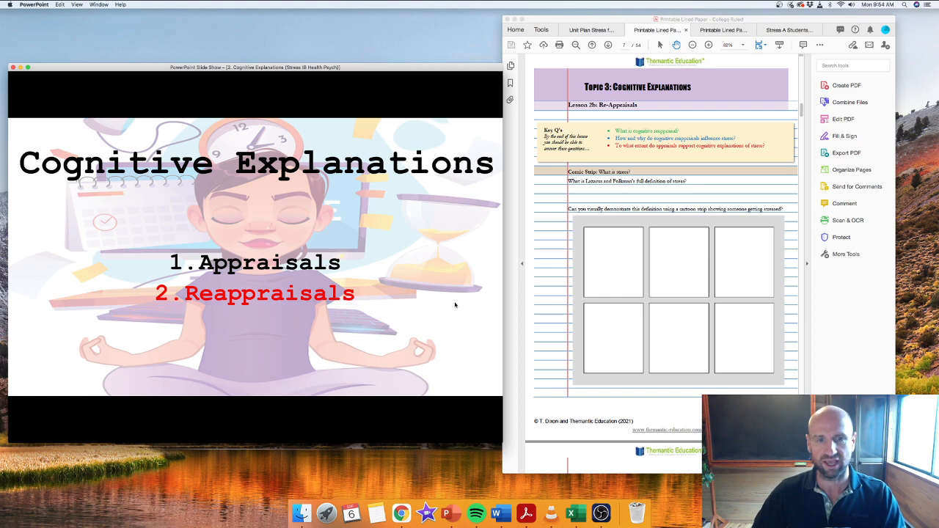
Advance the slideshow from the Cognitive Explanations slide to the Review slide
key("right")
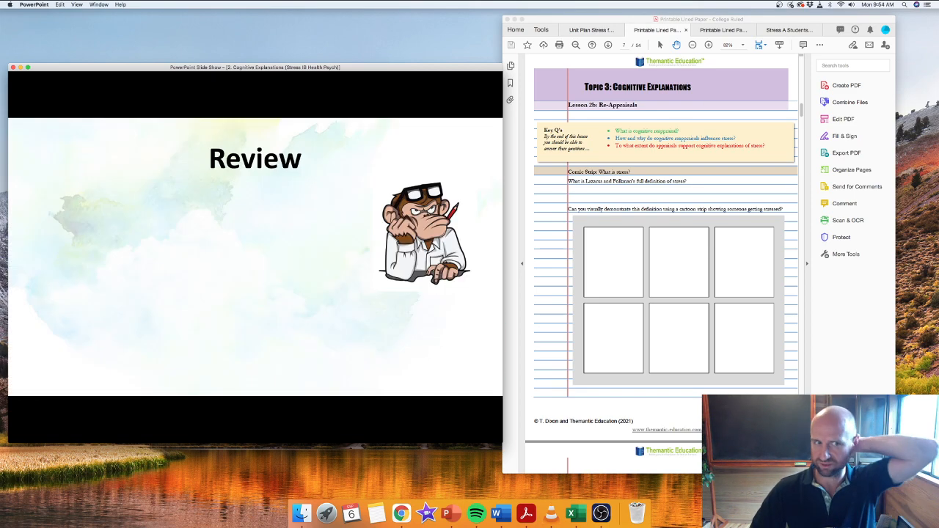
Advance to the Guess Who key-term card game slide
key("right")
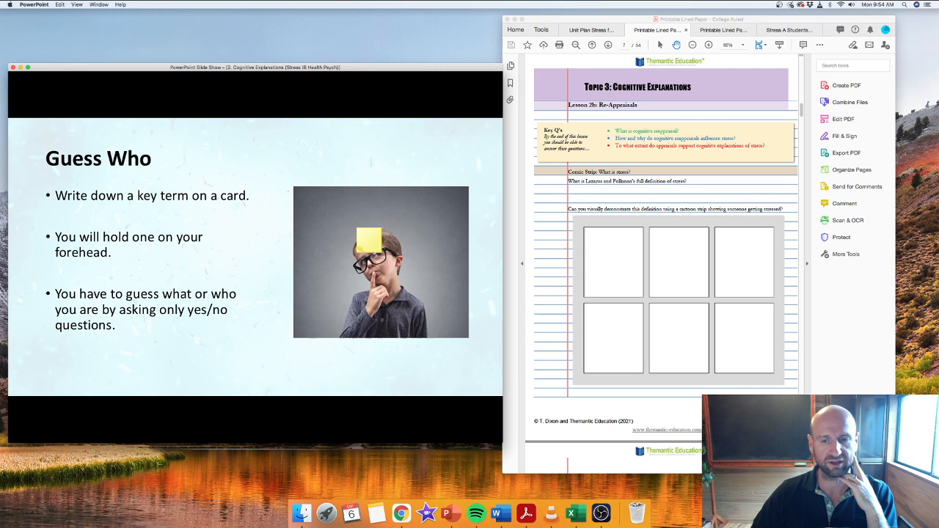
mouse_move(425, 388)
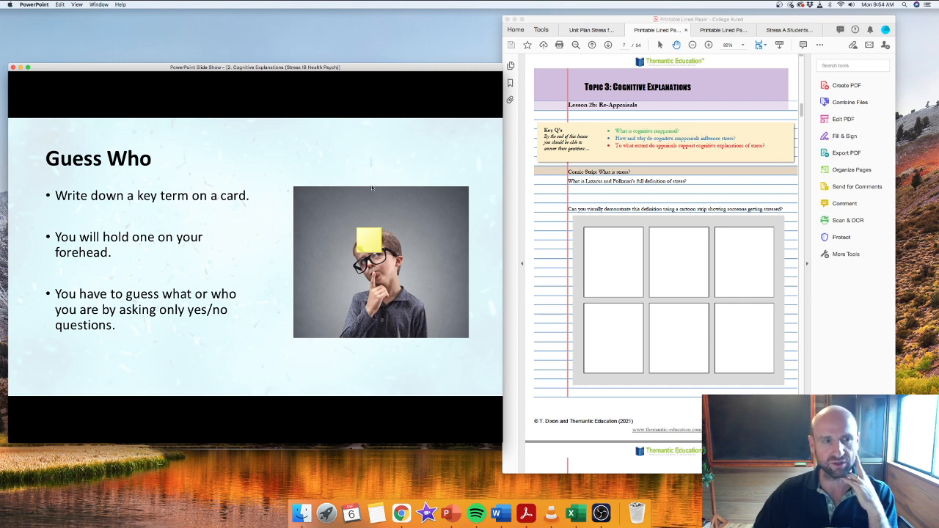
mouse_move(237, 223)
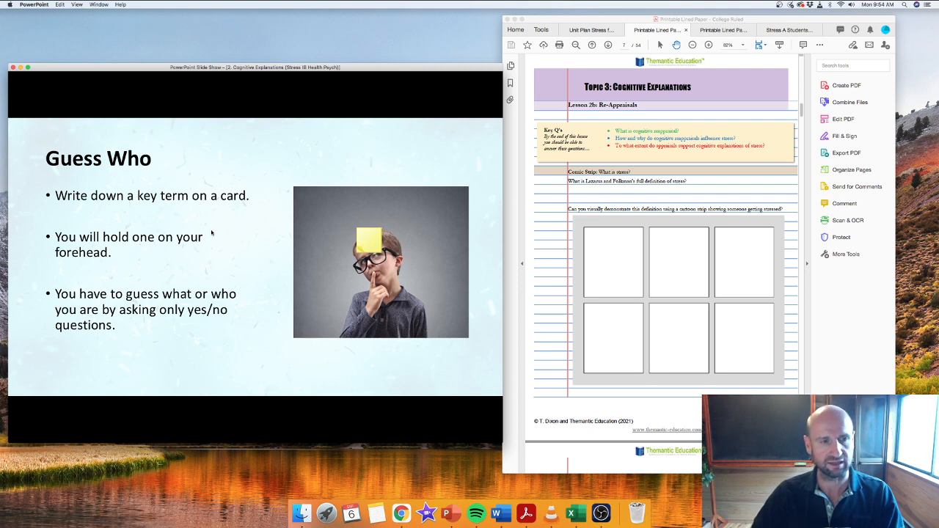
Show the Cartoon Strip slide, then move on to the Results stress-increase question
key("right")
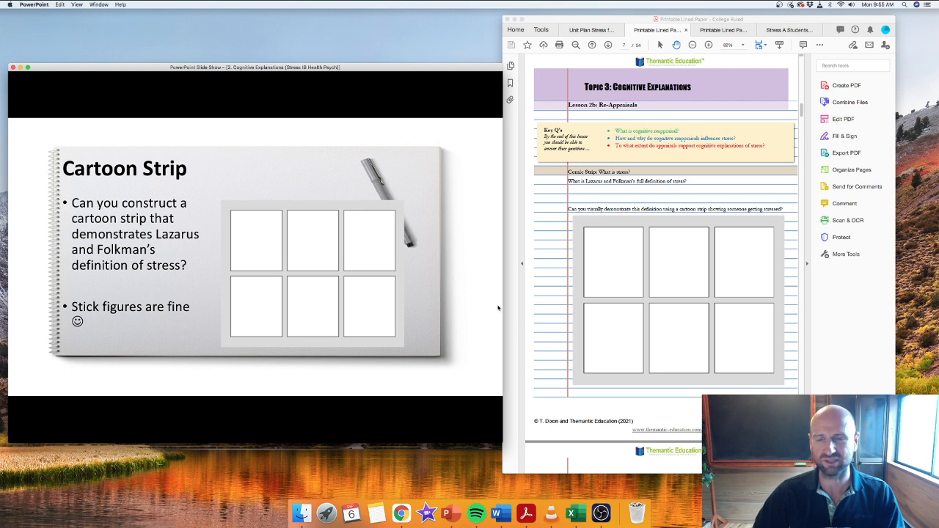
mouse_move(446, 294)
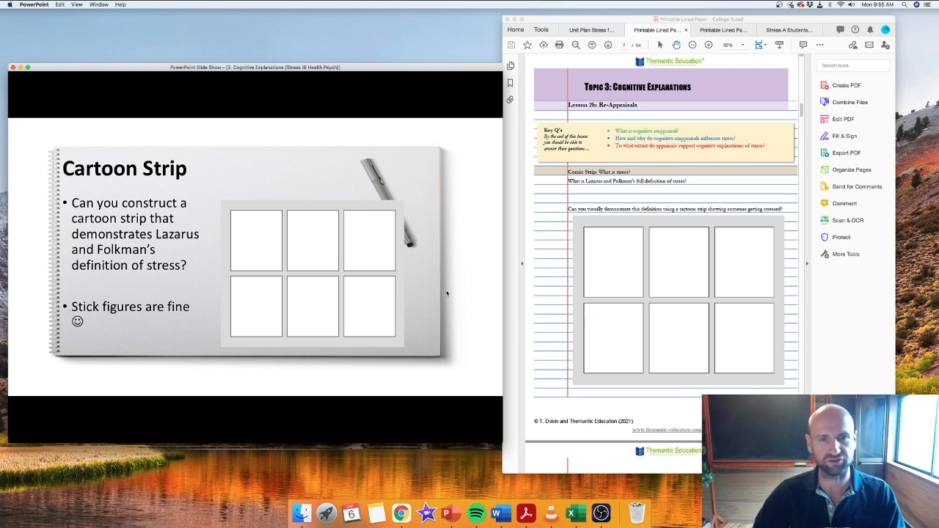
mouse_move(738, 287)
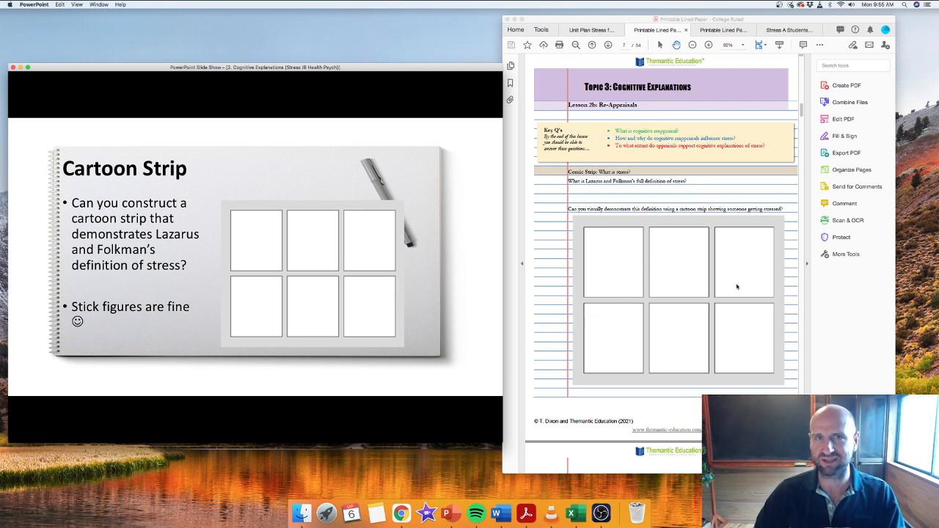
mouse_move(685, 316)
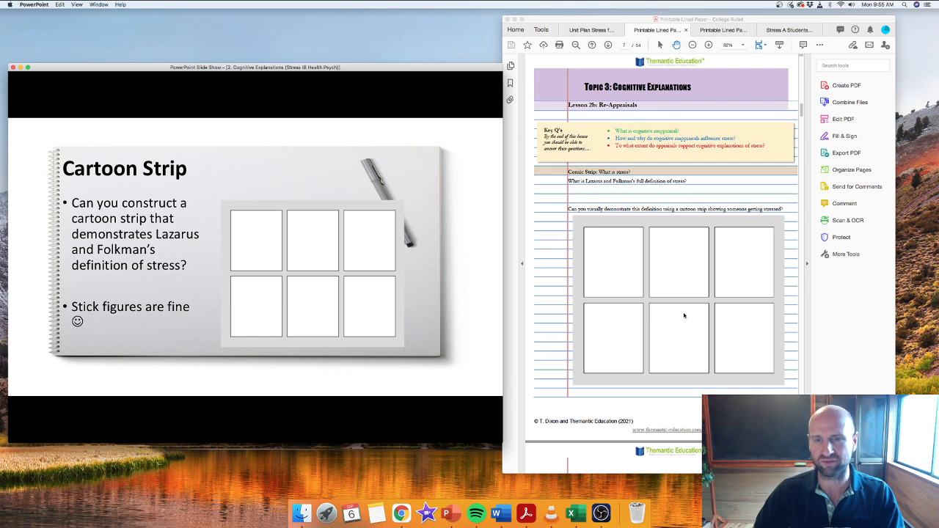
mouse_move(659, 335)
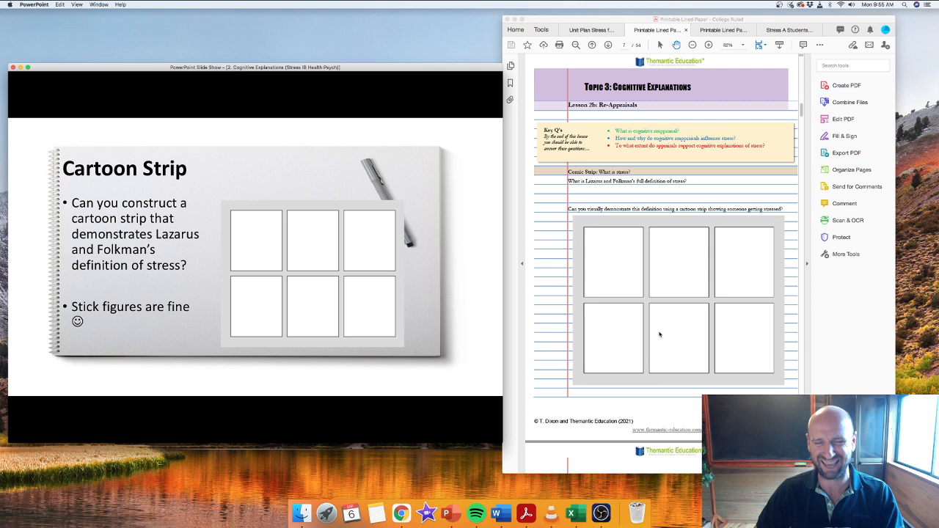
mouse_move(395, 262)
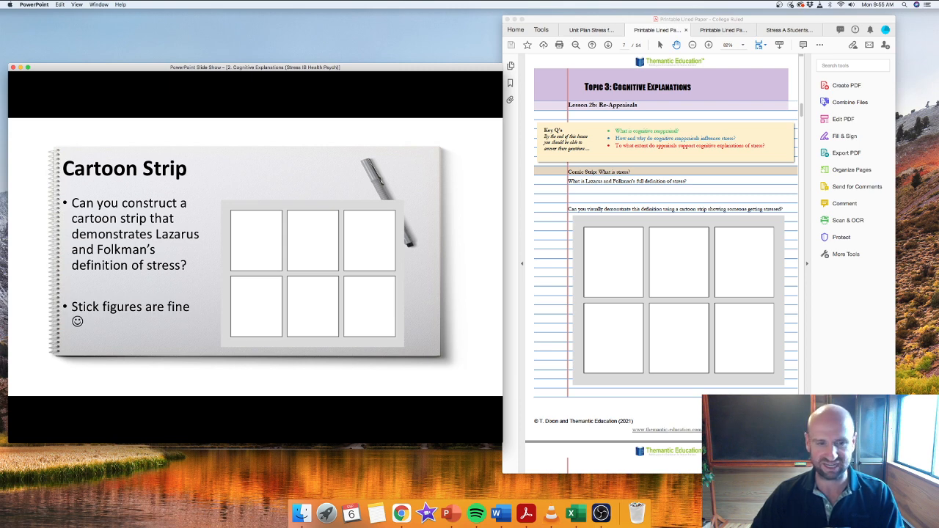
key("right")
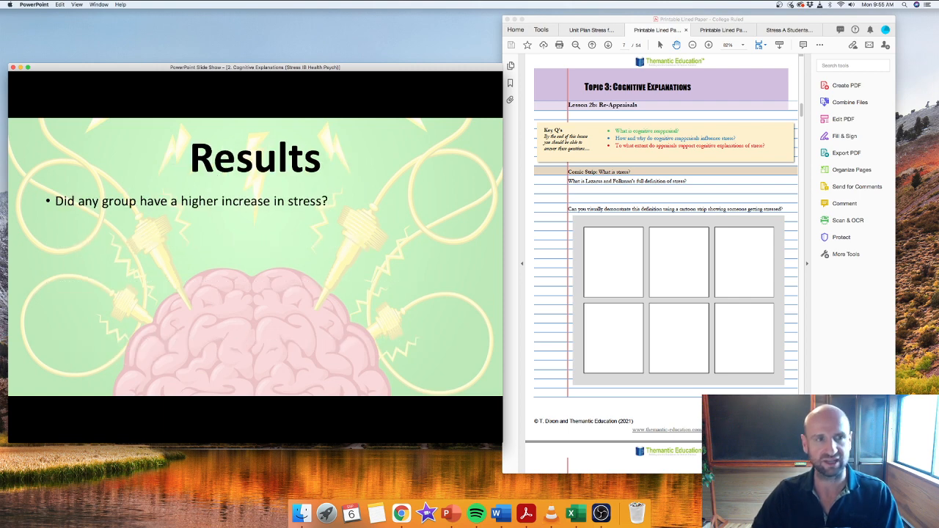
Advance through Jamieson et al. (2012) Methods to its Results & Conclusions slide
key("right")
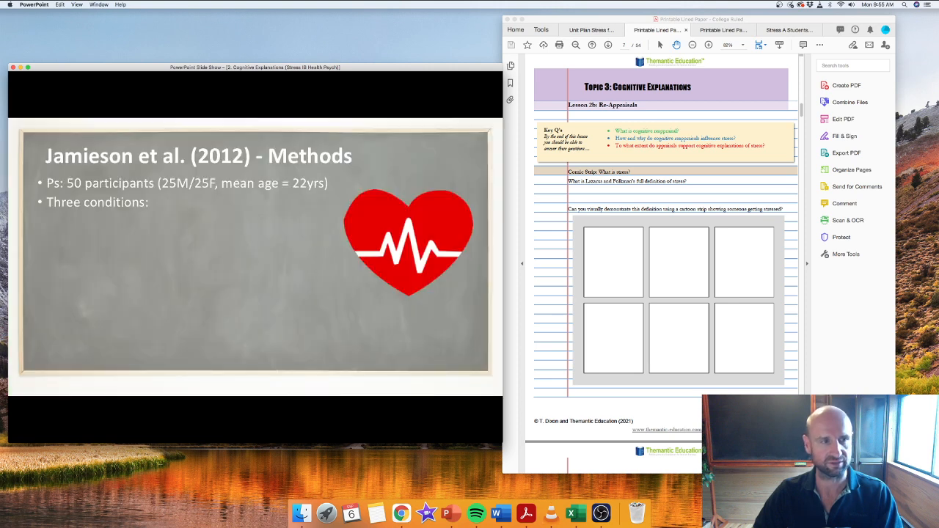
key("right")
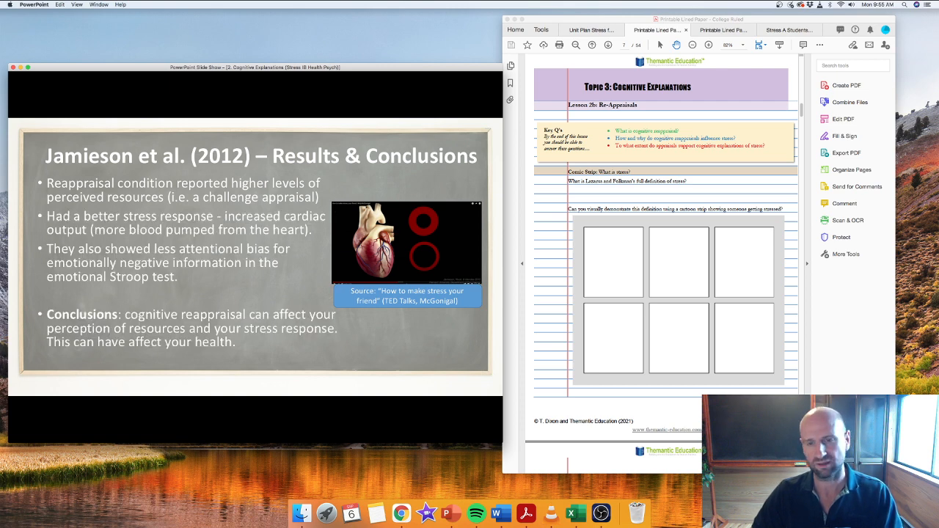
Pass the Stress and Cardiovascular Disease slide to reach the Applications slide
key("right")
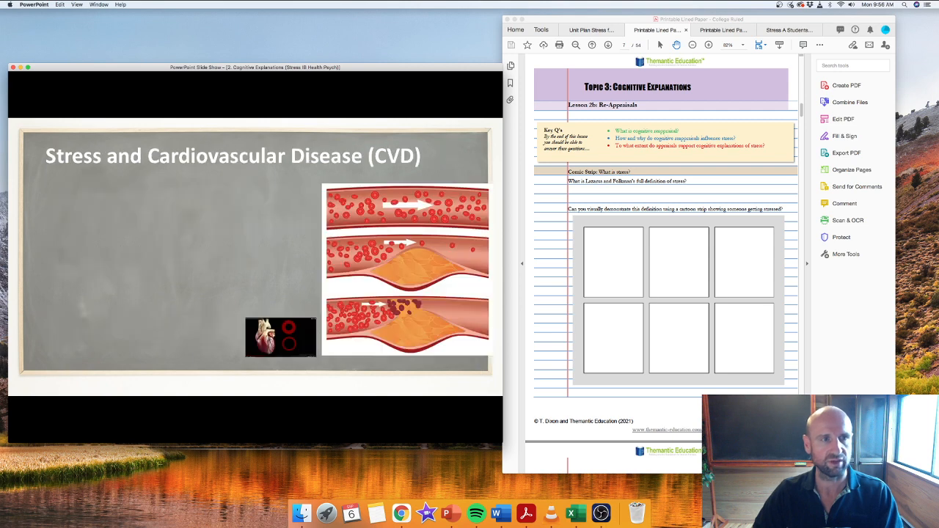
key("right")
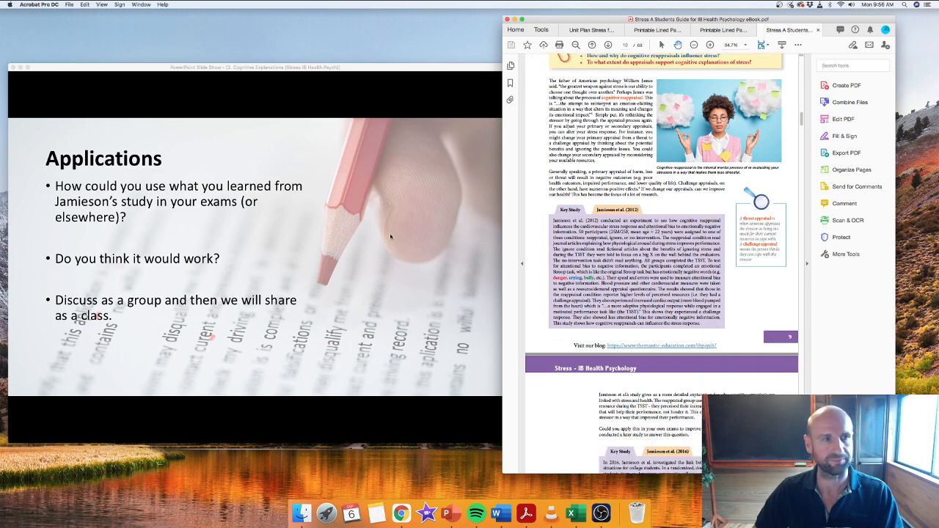
Scroll the Stress student guide PDF from page 10 to Sociocultural Explanations on page 12
scroll("down", 3)
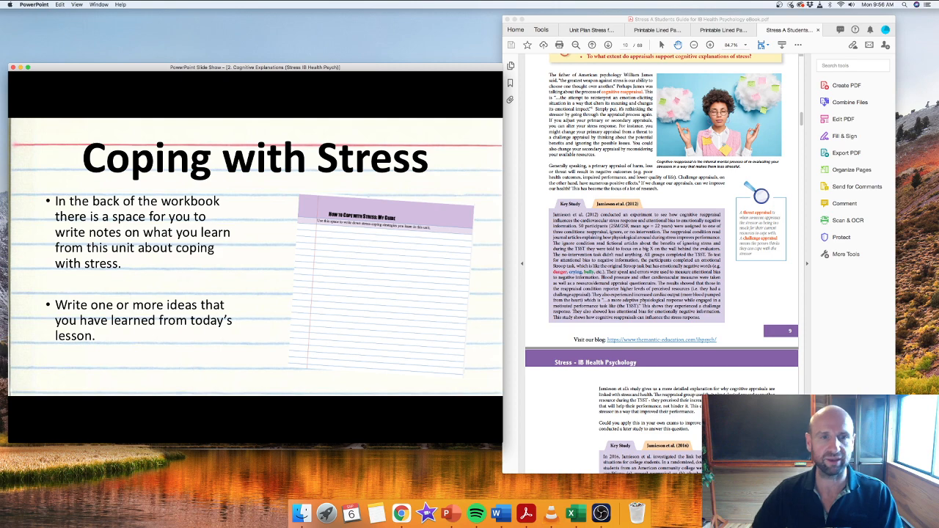
mouse_move(412, 285)
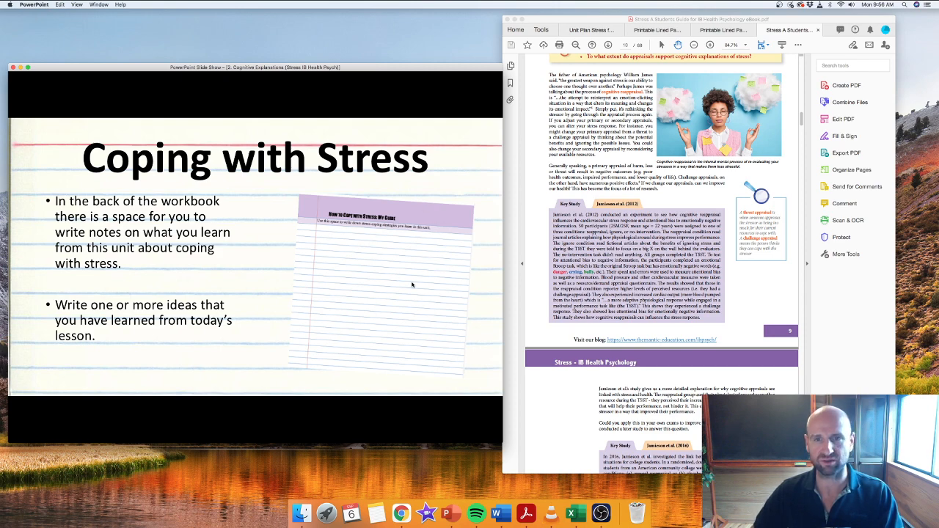
scroll("down", 3)
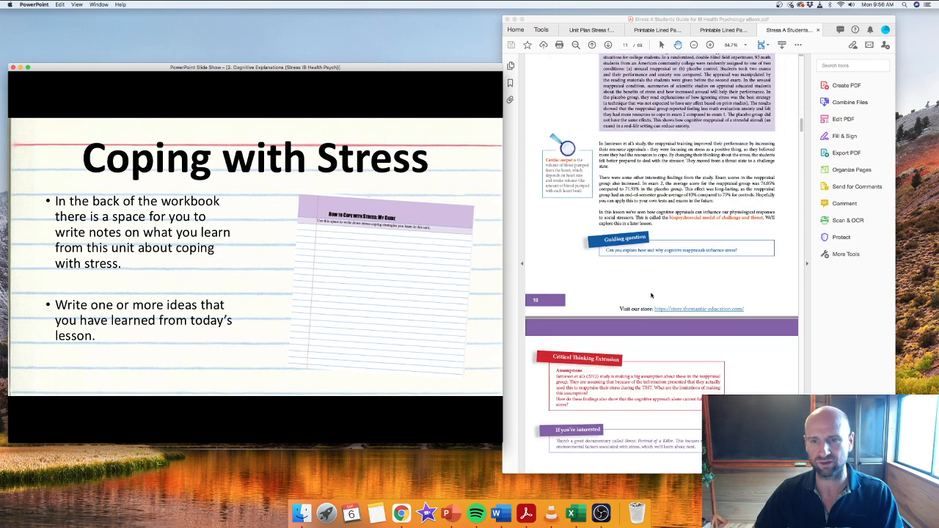
scroll("down", 3)
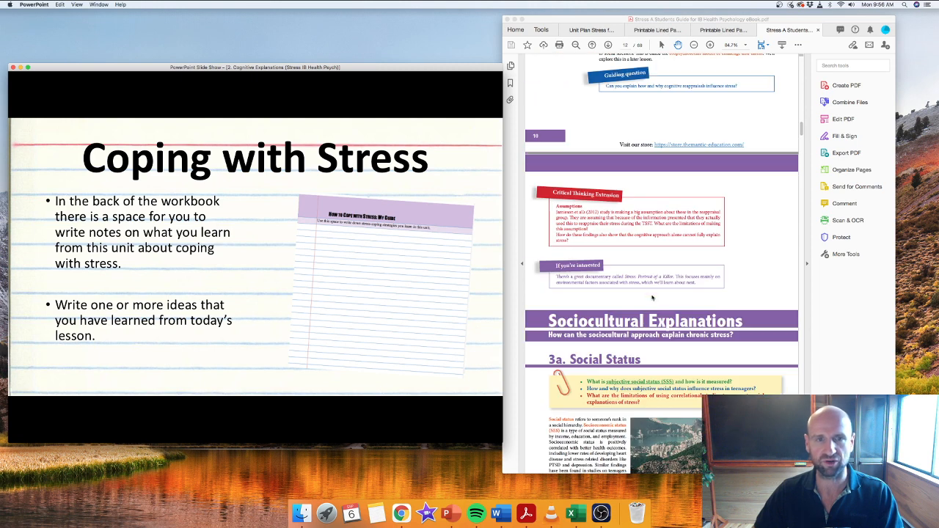